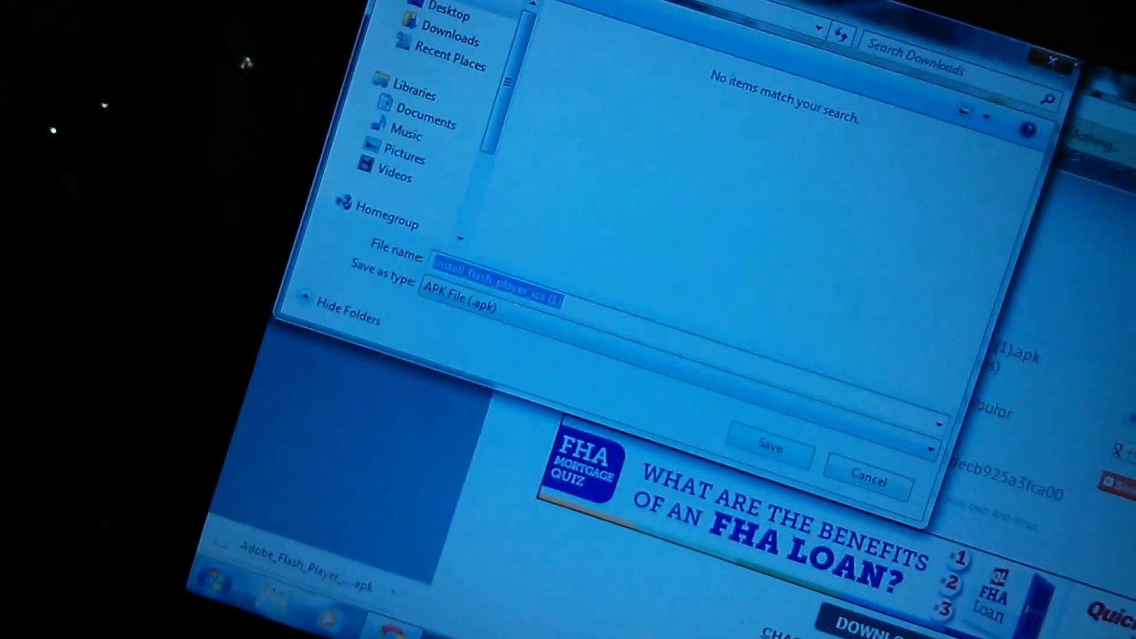
# Step: Save the Adobe Flash Player APK file through Chrome's Save As dialog
pyautogui.click(767, 446)
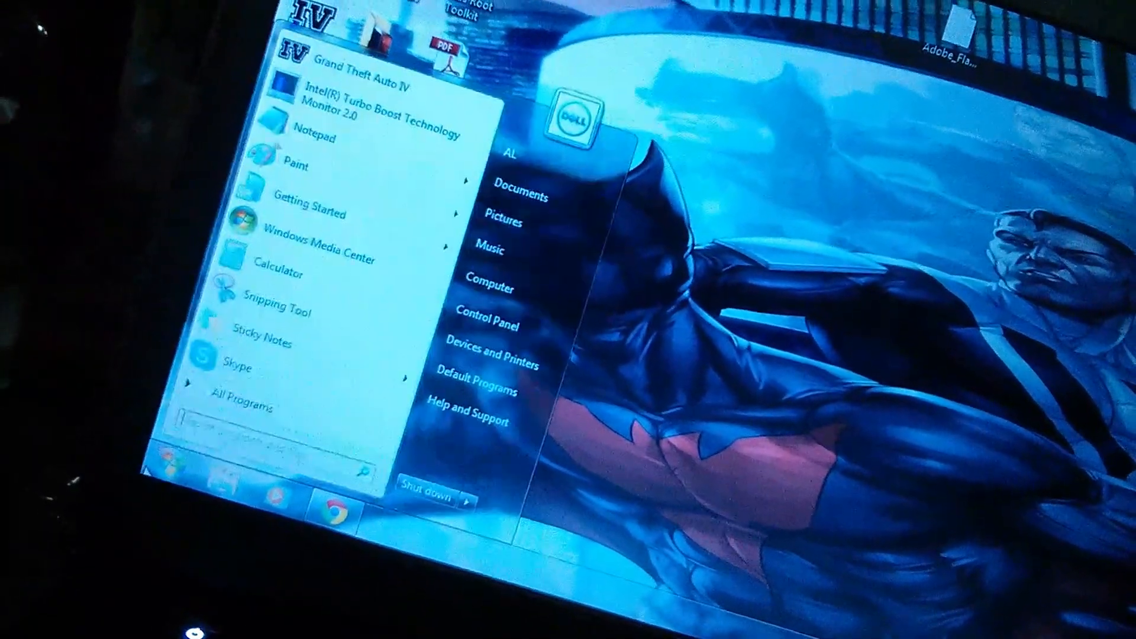
pyautogui.moveTo(521, 246)
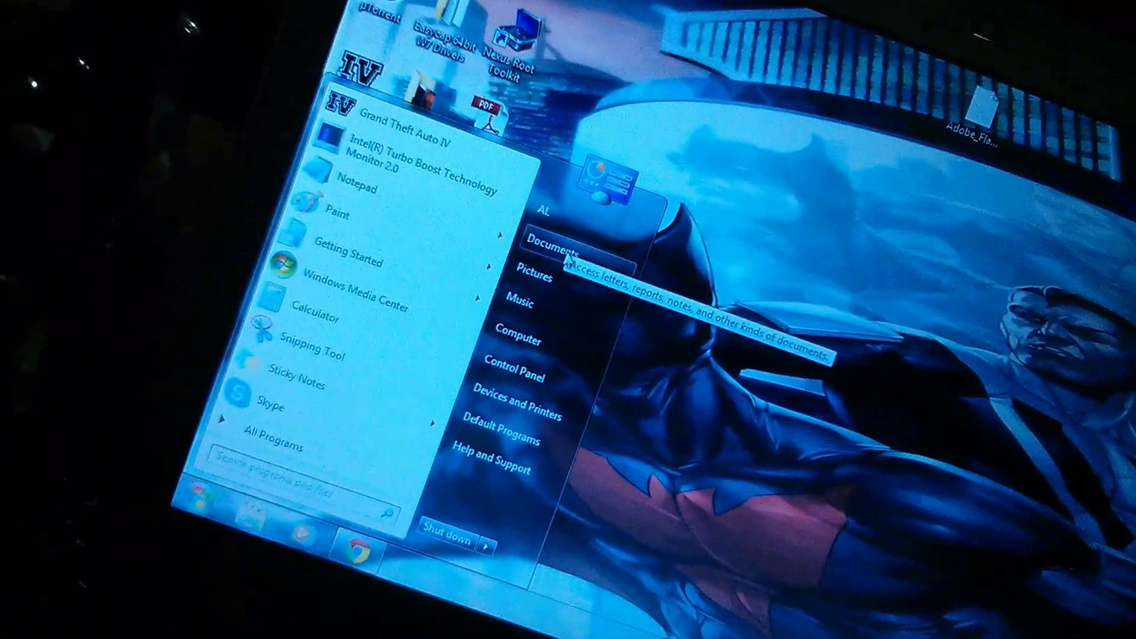
# Step: Launch Windows Explorer from the Start menu to browse to the Nexus 4's internal storage
pyautogui.click(553, 244)
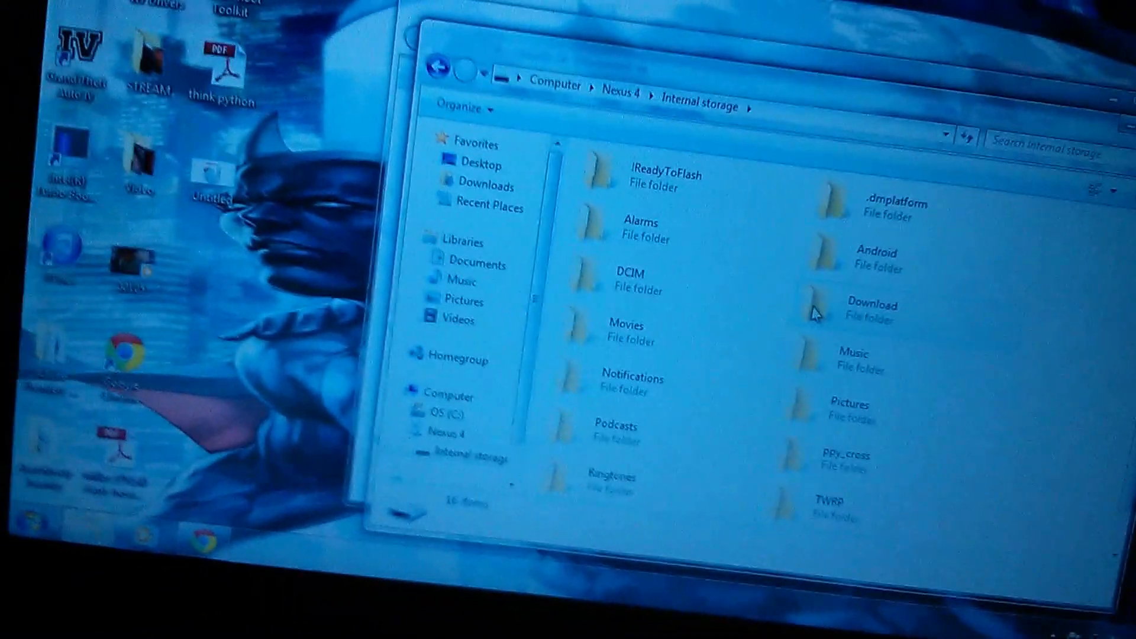
# Step: Enter the Nexus 4's Download folder so the 4.48 MB Flash Player APK can be copied in
pyautogui.doubleClick(872, 309)
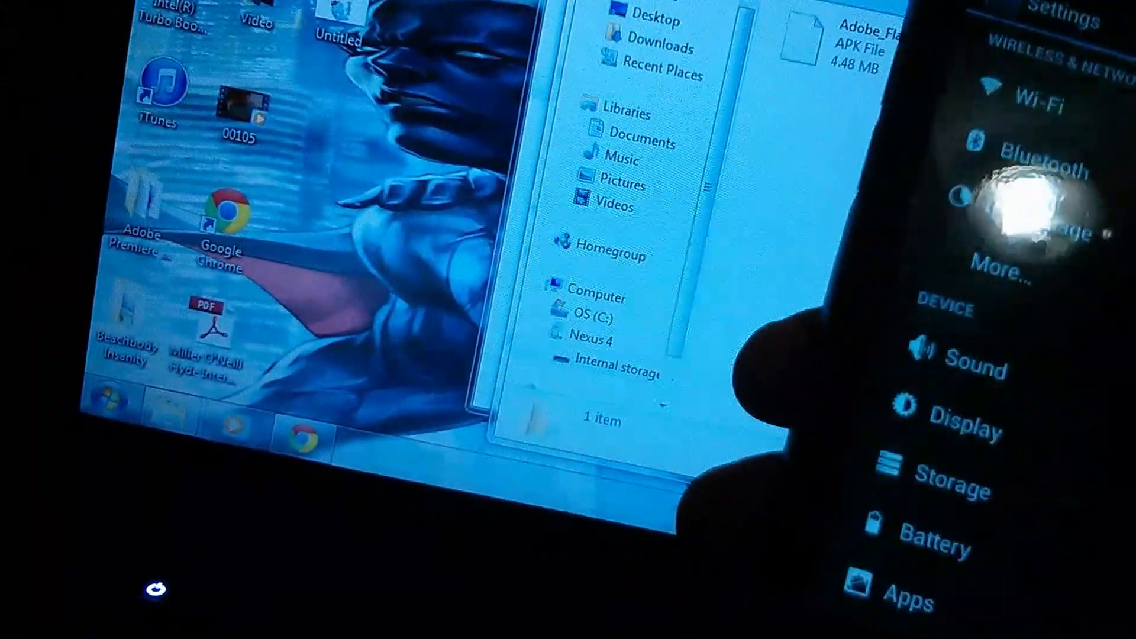
# Step: Scroll down through Android Settings toward the Security section for the Unknown sources option
pyautogui.scroll(-3)
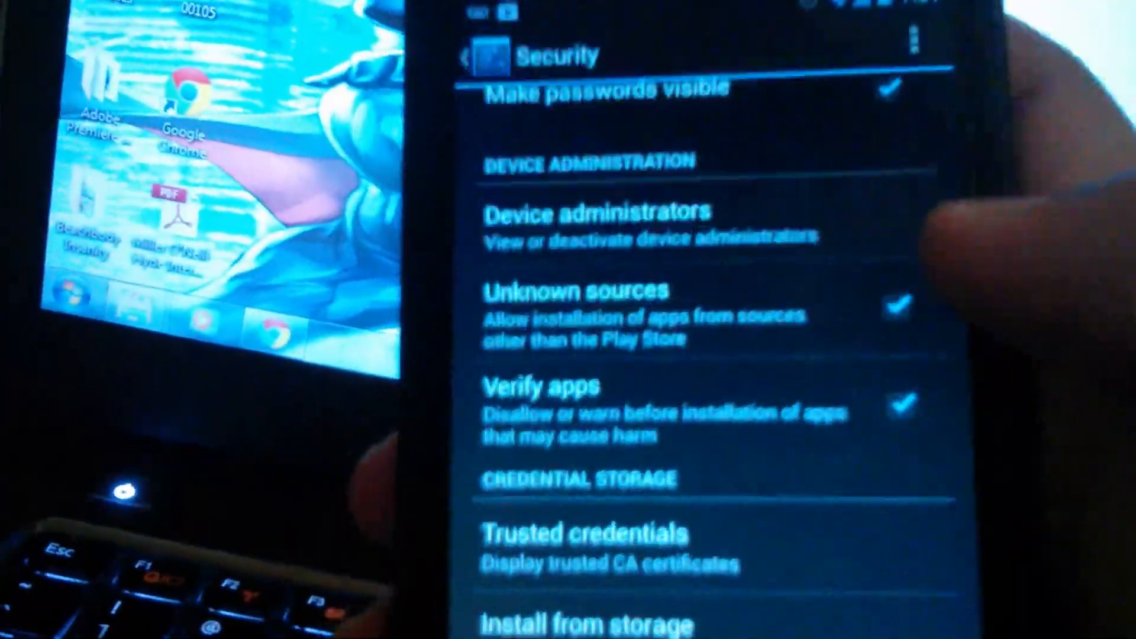
pyautogui.scroll(-3)
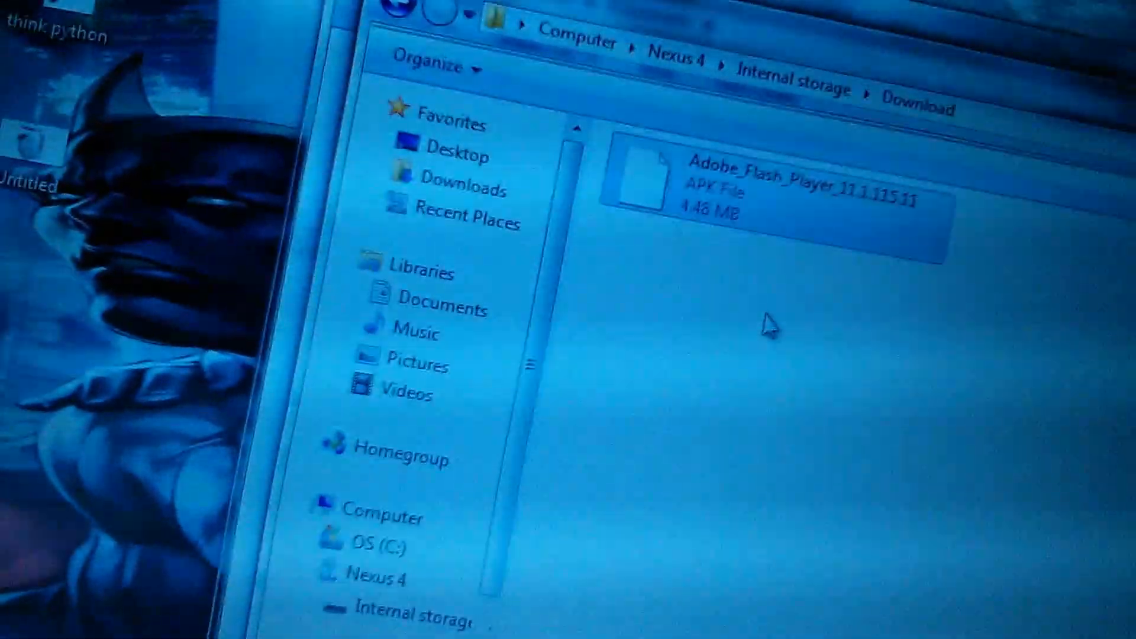
# Step: Show the PC's Documents library in Explorer, leaving the phone's Download folder
pyautogui.click(440, 306)
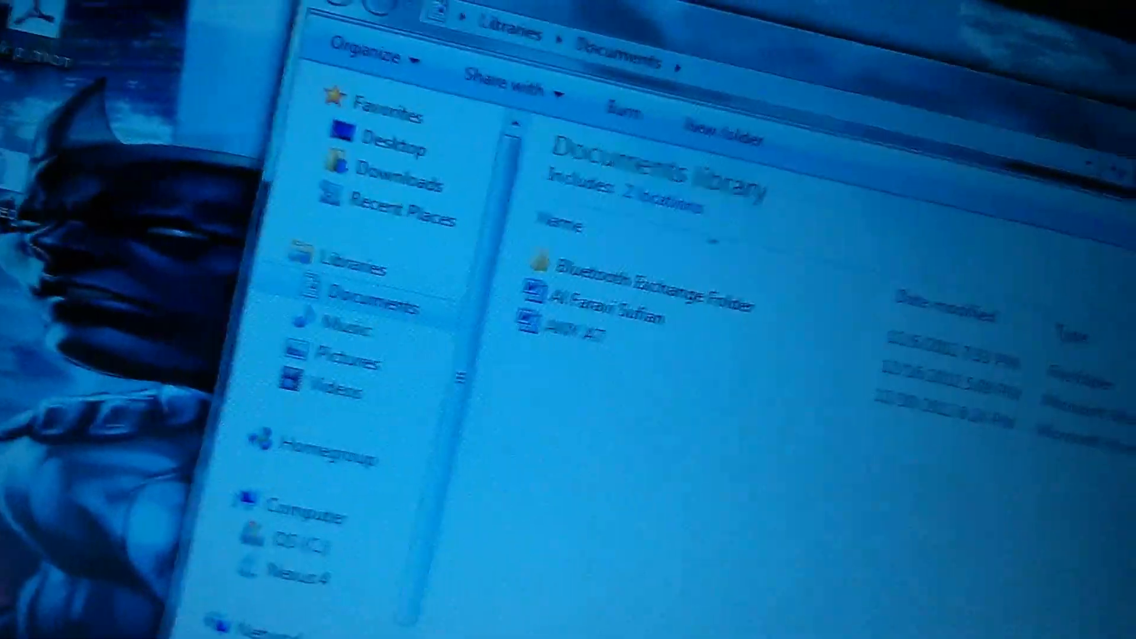